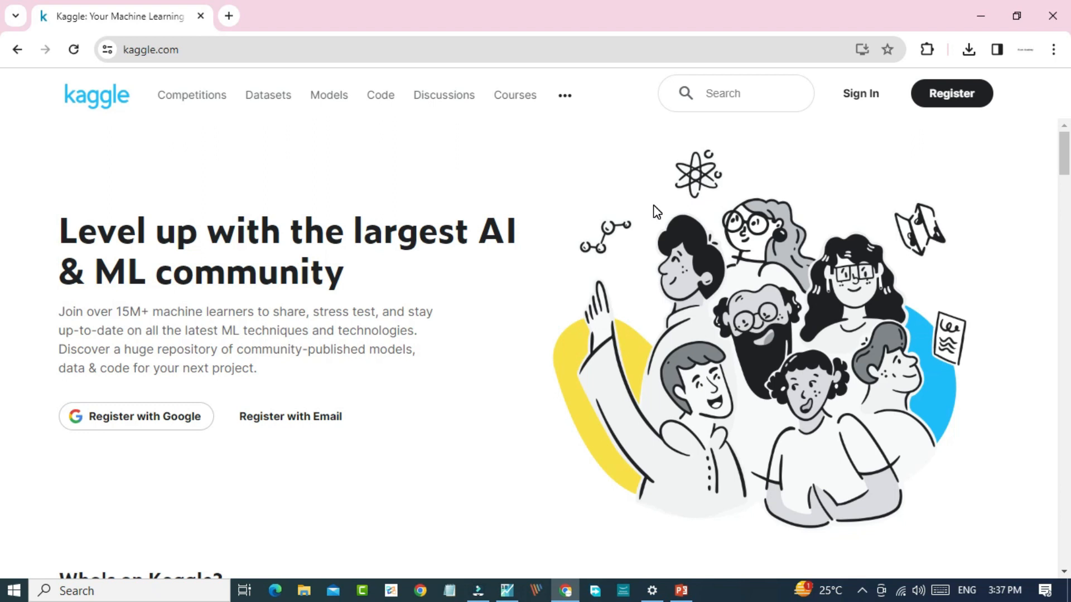
pyautogui.moveTo(166, 69)
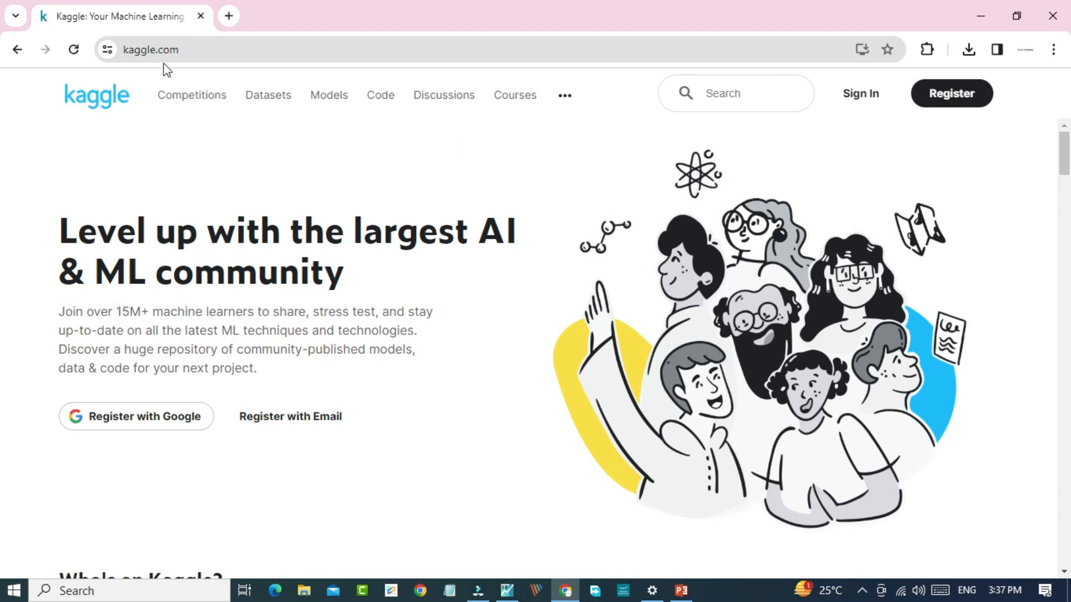
pyautogui.moveTo(743, 172)
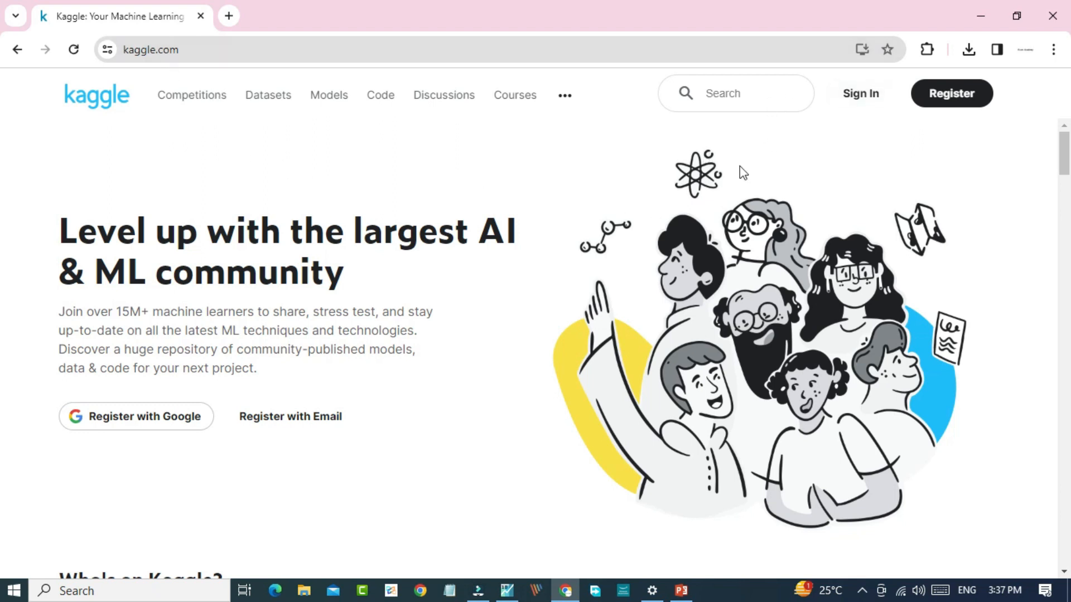
pyautogui.moveTo(860, 92)
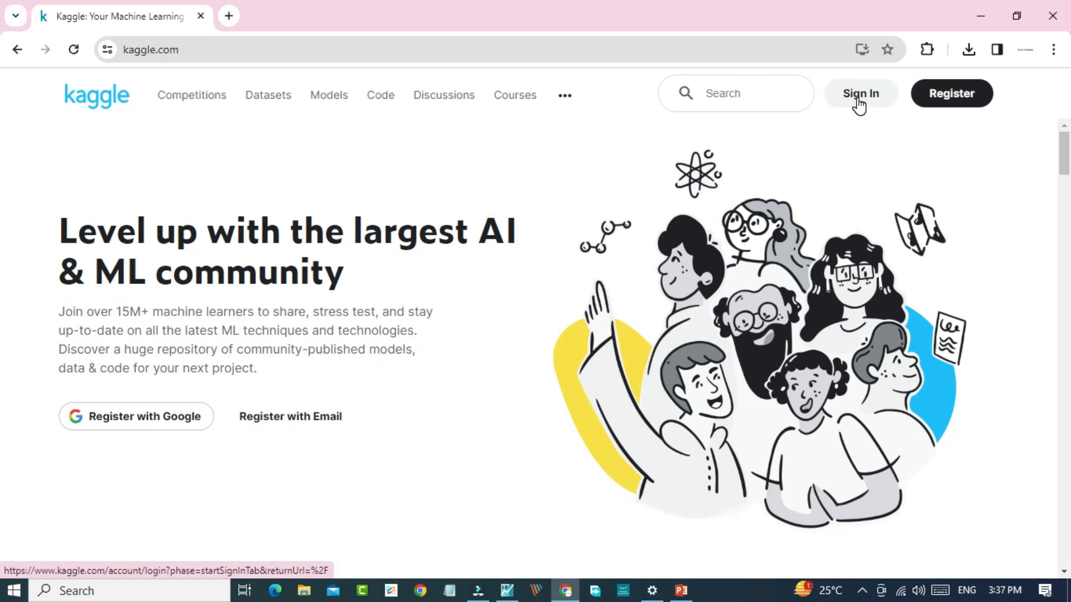
# Step: Sign in to Kaggle with Google, choosing an existing account from the account chooser
pyautogui.click(860, 94)
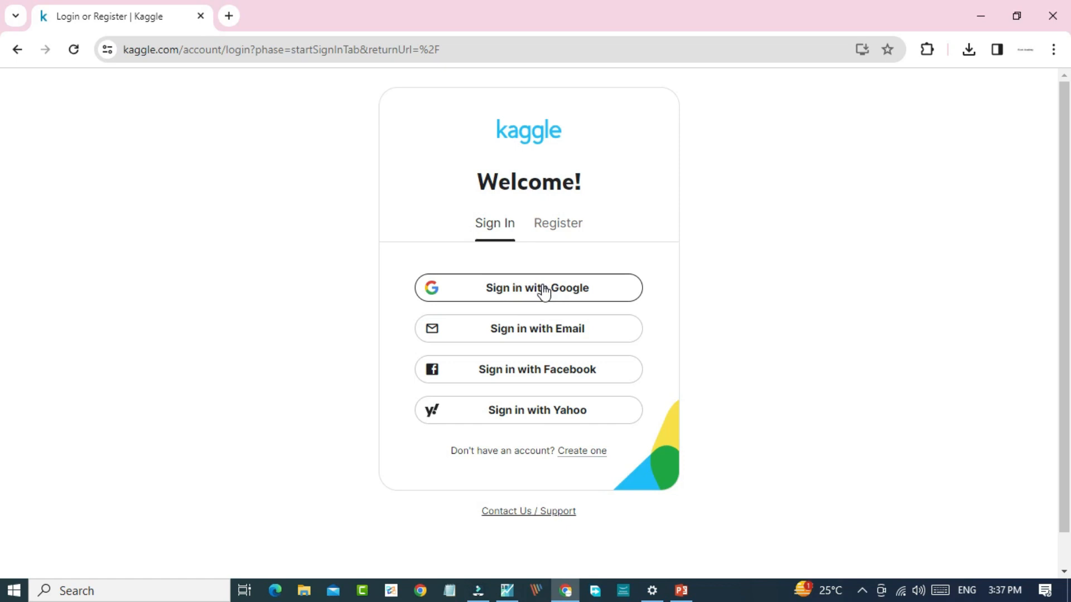
pyautogui.moveTo(540, 396)
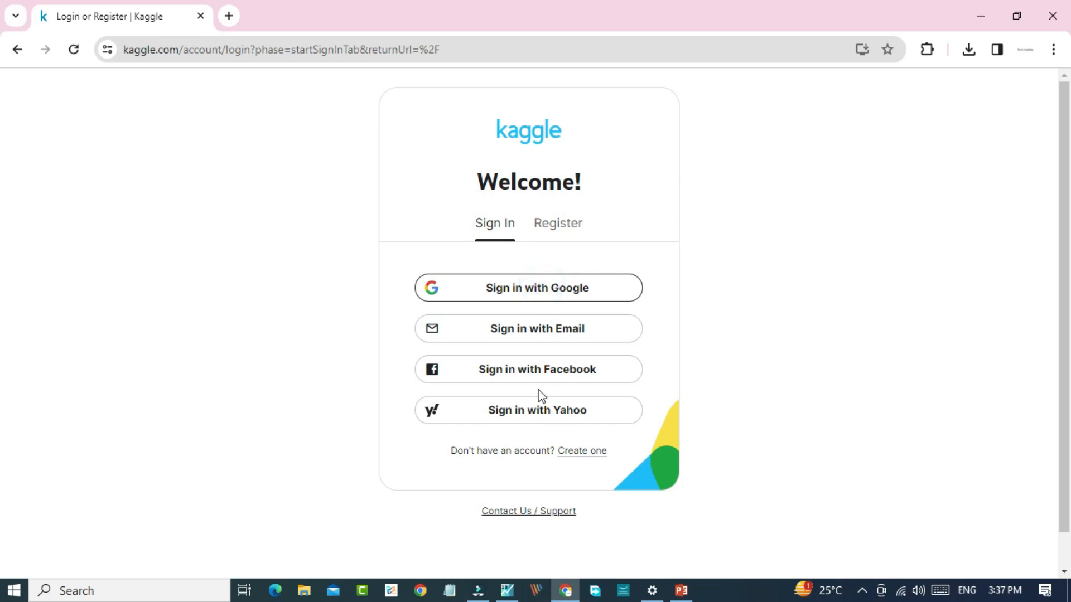
pyautogui.click(527, 288)
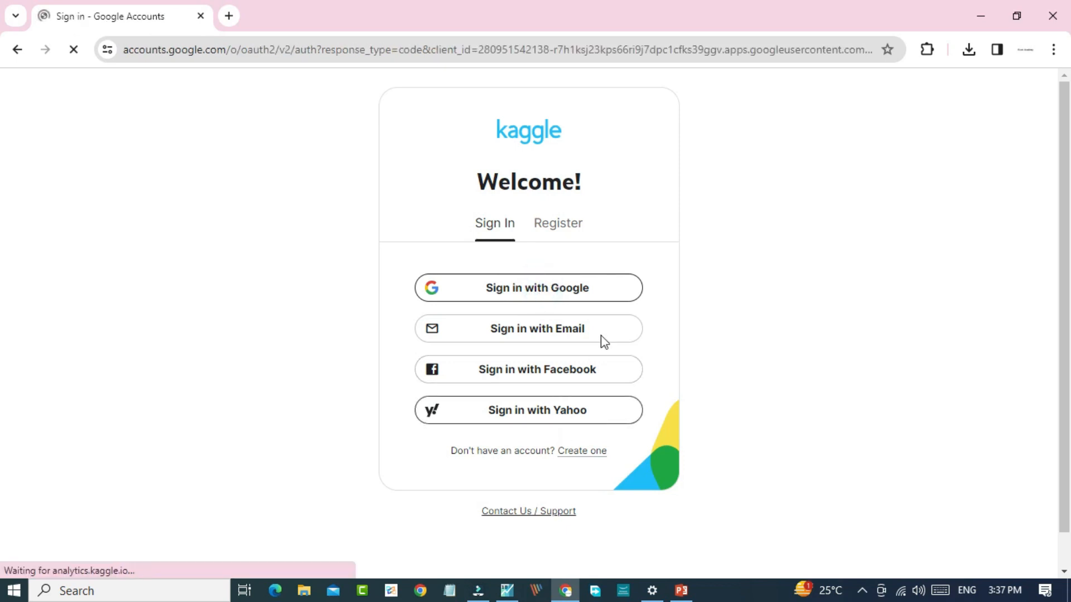
pyautogui.click(527, 287)
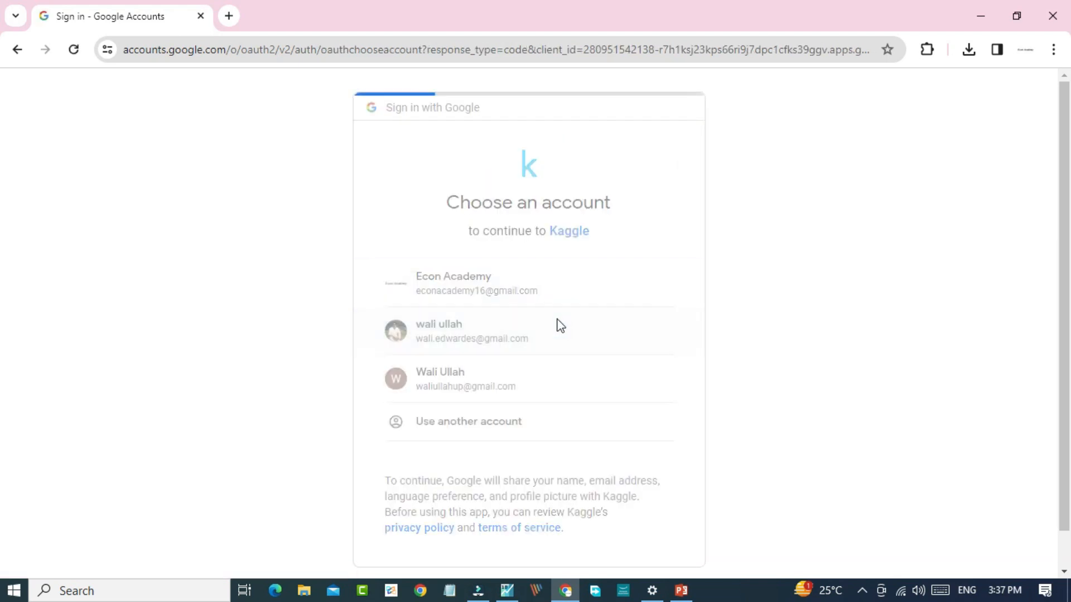
pyautogui.click(470, 332)
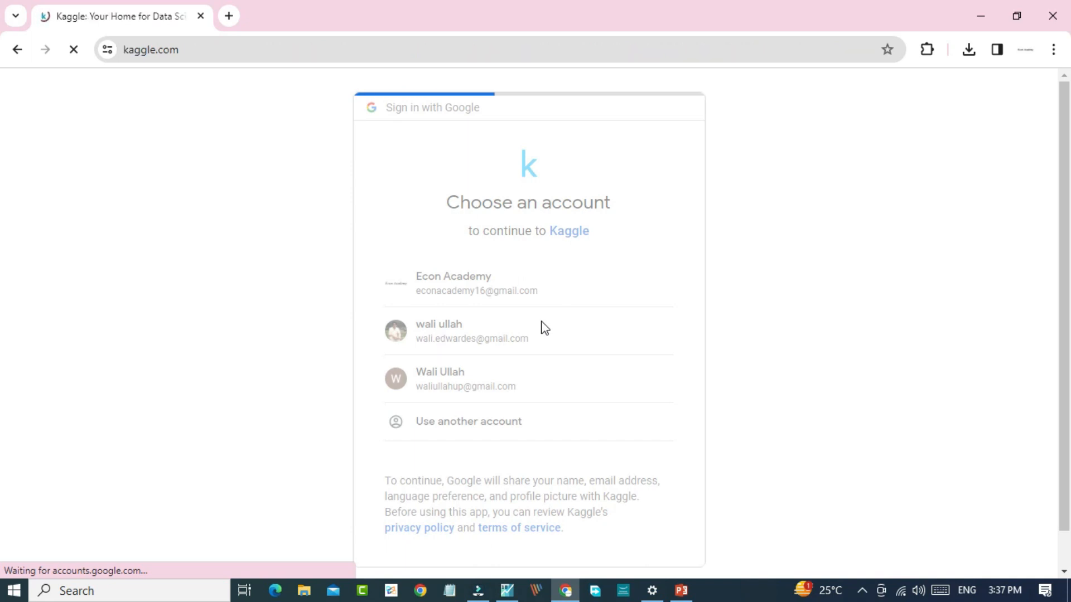
# Step: Land on the signed-in Kaggle home feed and bring the Next Steps checklist into view
pyautogui.click(471, 331)
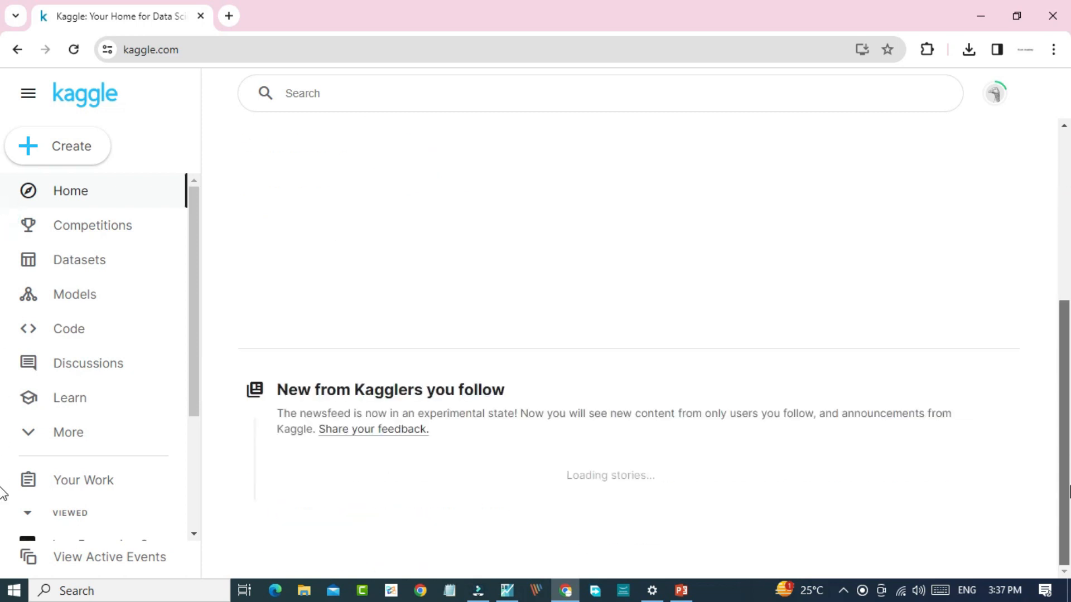
pyautogui.scroll(-3)
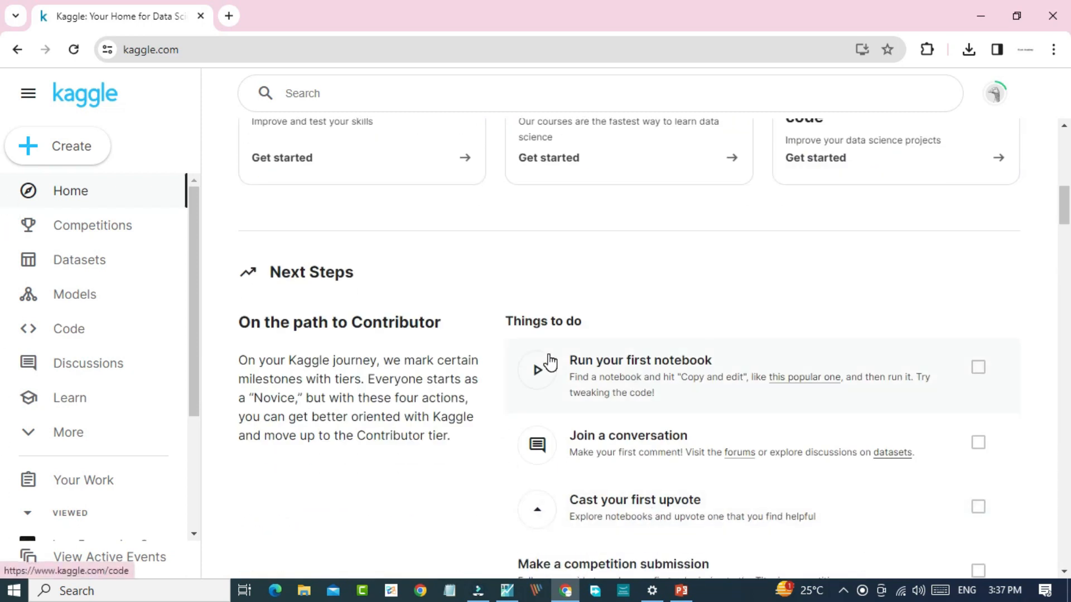
pyautogui.moveTo(610, 247)
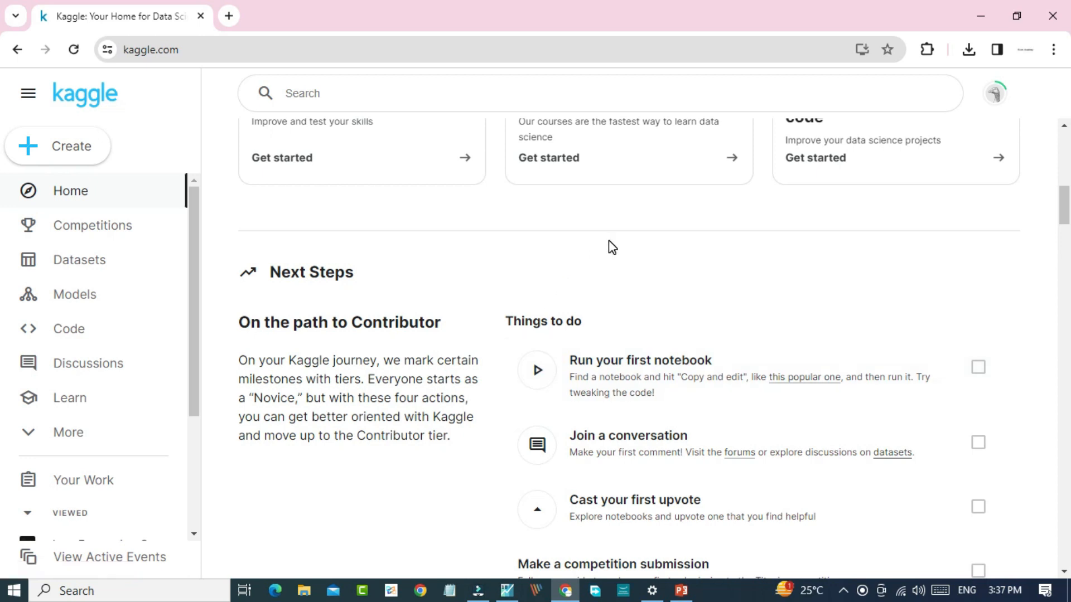
pyautogui.moveTo(121, 263)
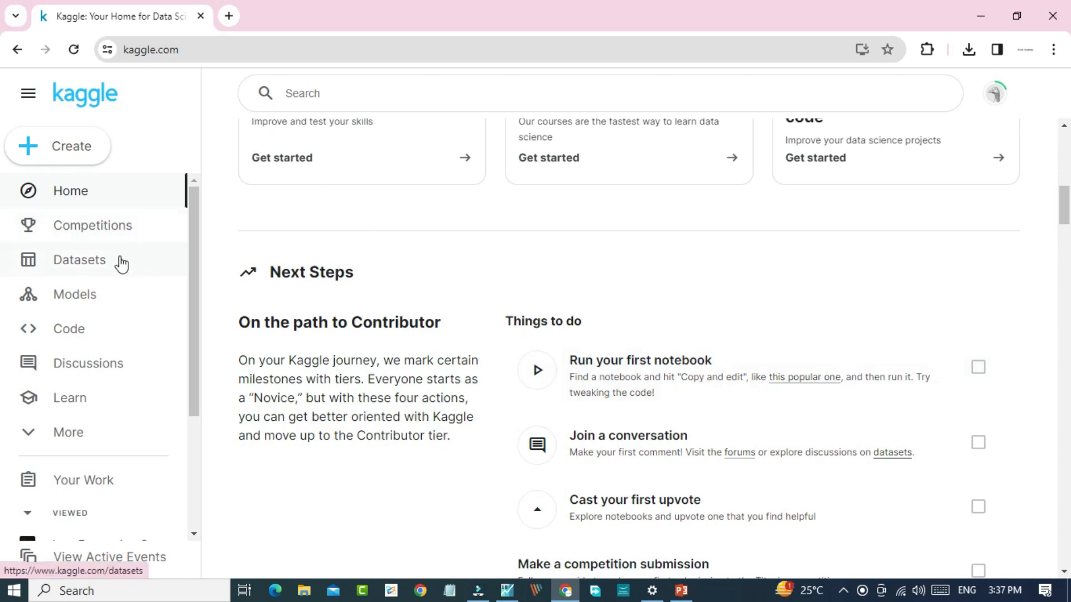
# Step: Browse the Datasets section, scanning trending datasets and topic collections like Food and Sports
pyautogui.click(78, 260)
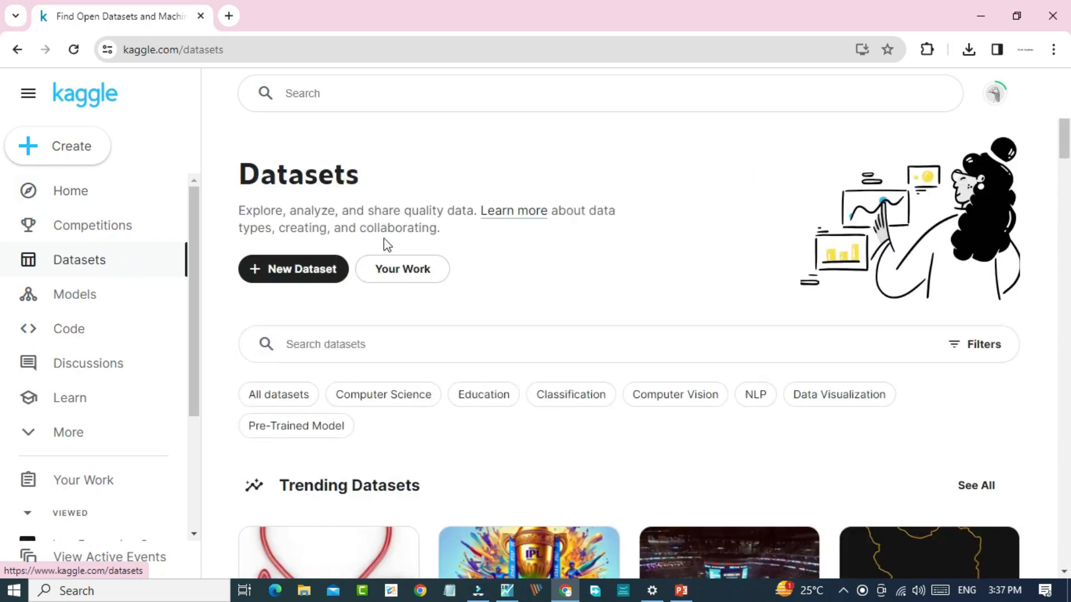
pyautogui.scroll(-3)
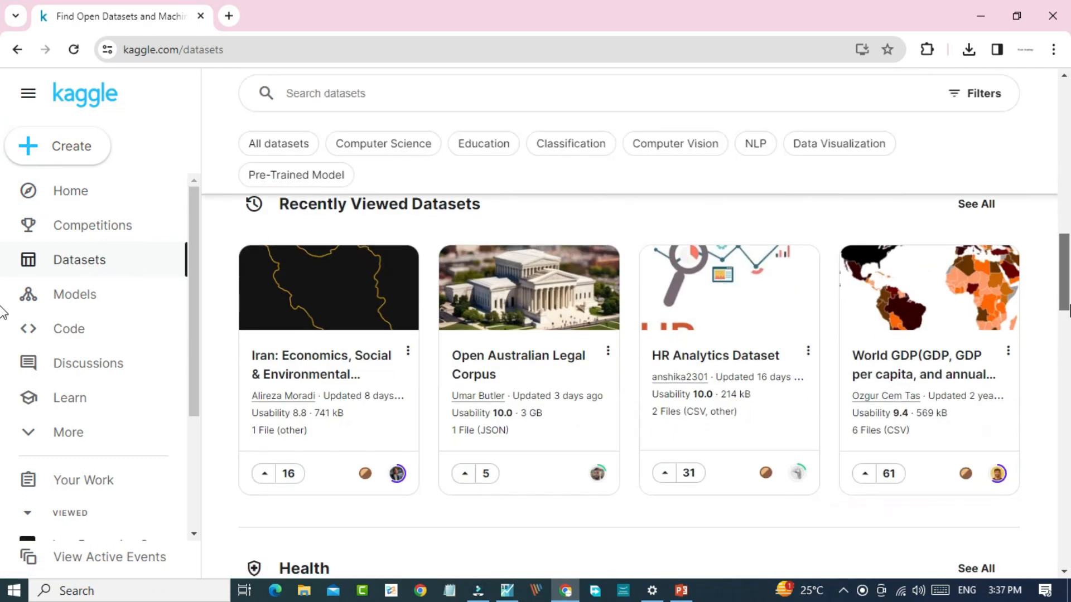
pyautogui.scroll(-3)
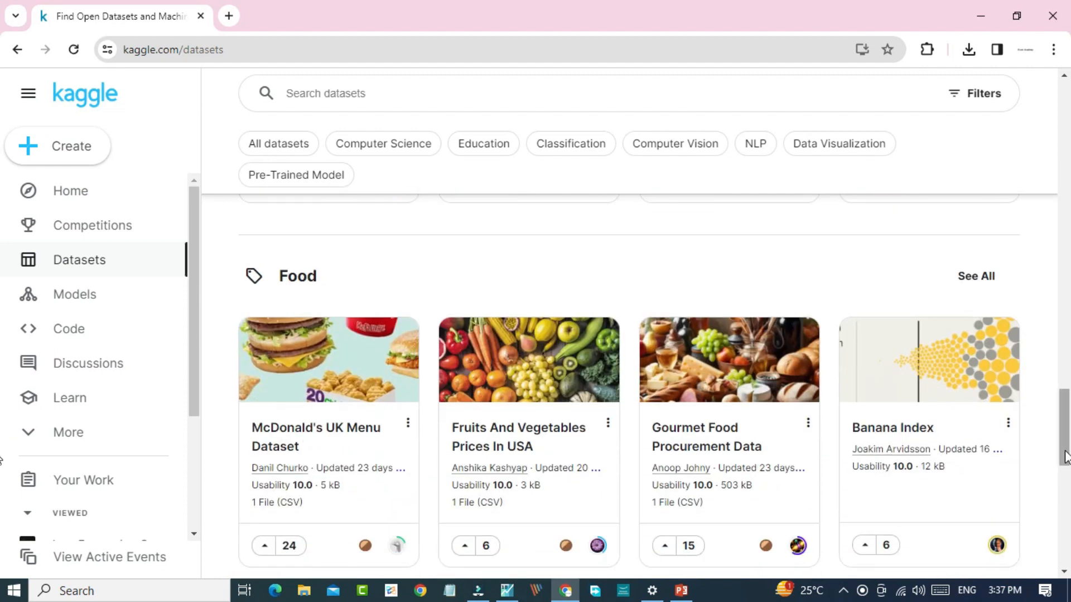
pyautogui.scroll(3)
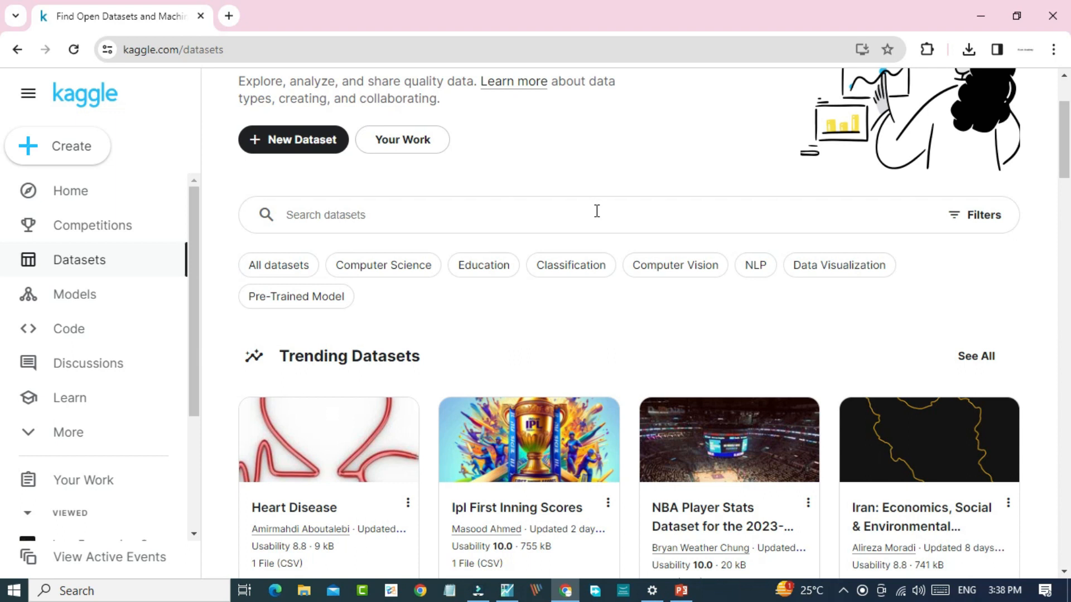
pyautogui.moveTo(433, 232)
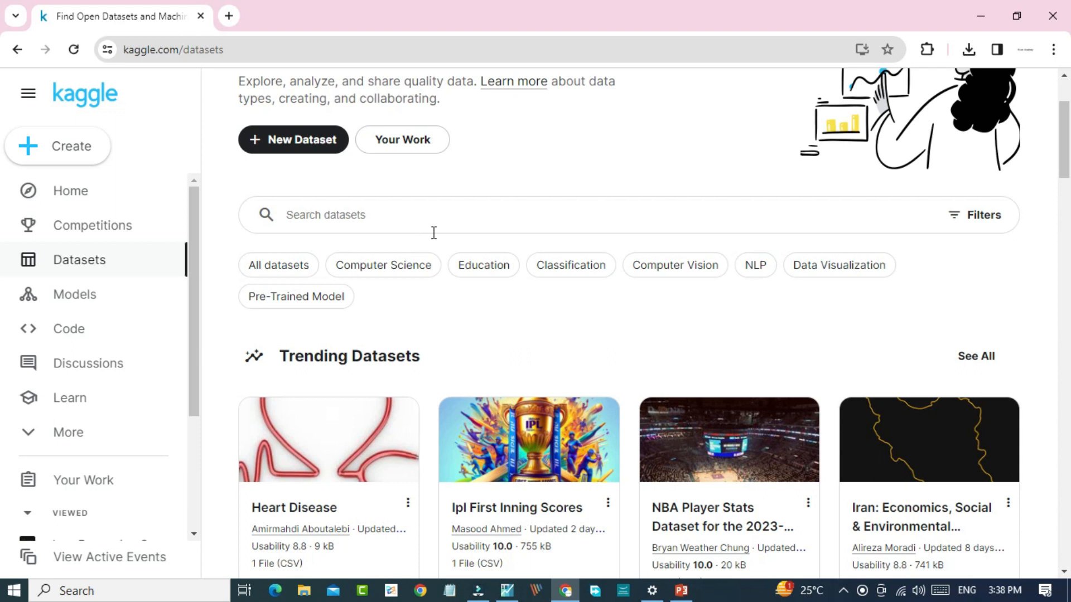
# Step: Bring the Trending Datasets into view, including the Iran economics, social and environmental dataset
pyautogui.click(433, 214)
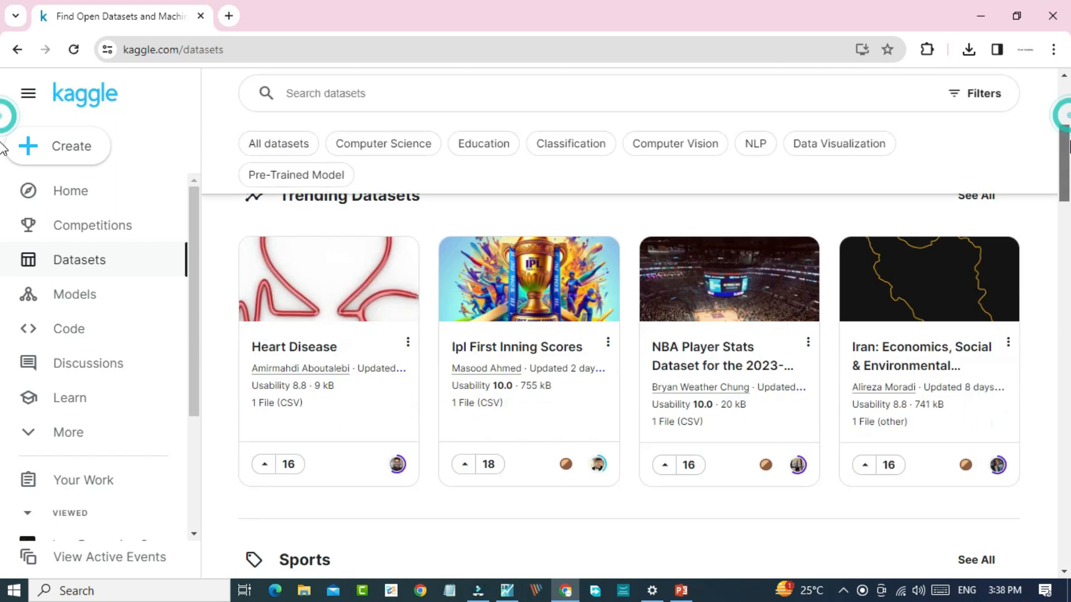
pyautogui.scroll(-3)
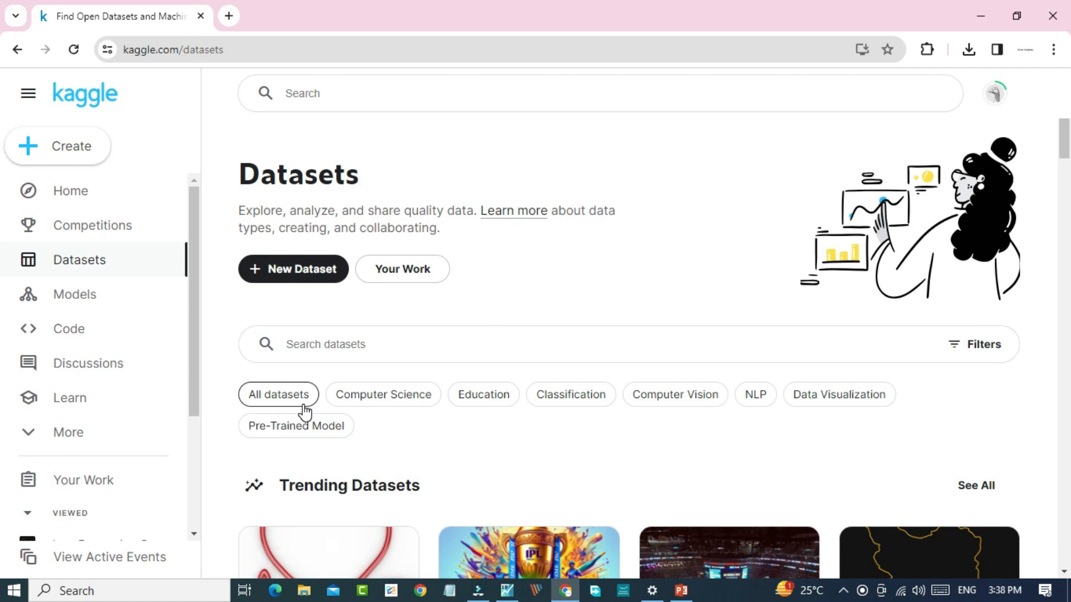
pyautogui.moveTo(530, 488)
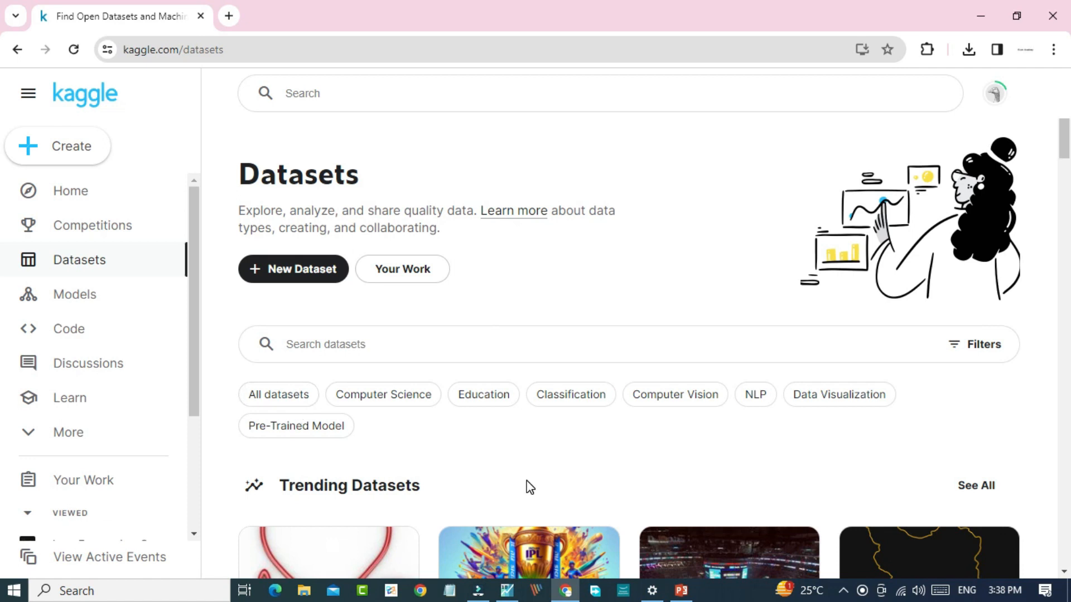
pyautogui.moveTo(3, 145)
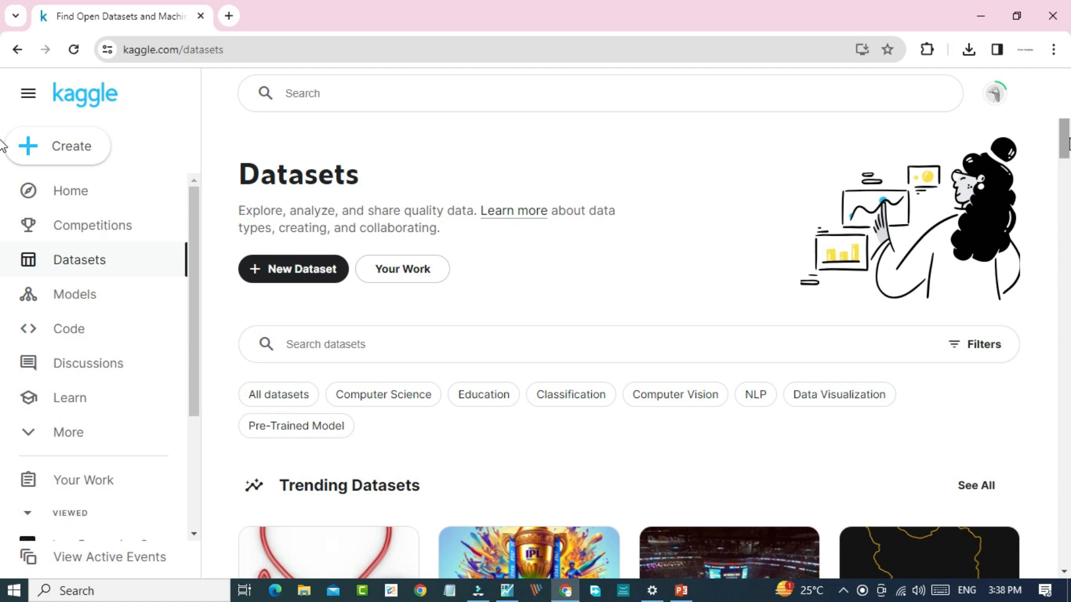
pyautogui.scroll(-3)
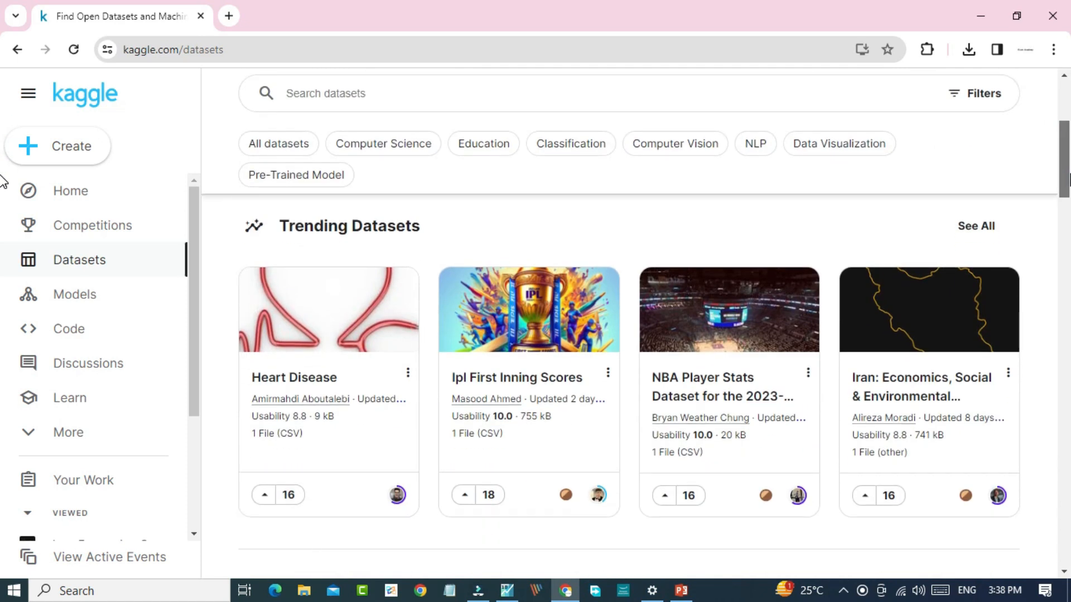
pyautogui.moveTo(914, 418)
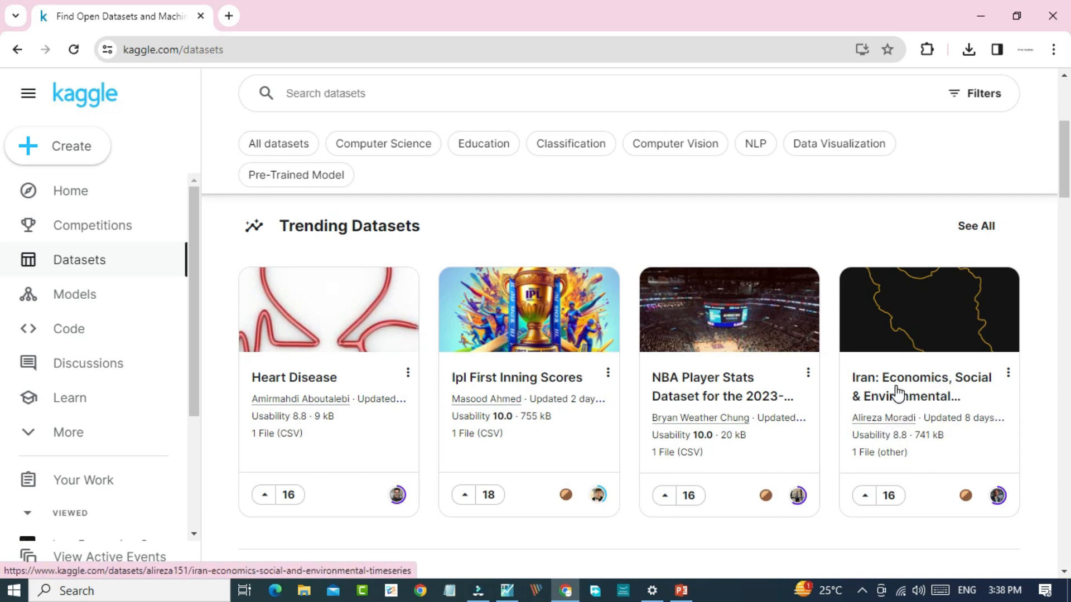
# Step: Open the Iran: Economics, Social & Environmental TimeSeries dataset page and reach its Download option
pyautogui.click(923, 387)
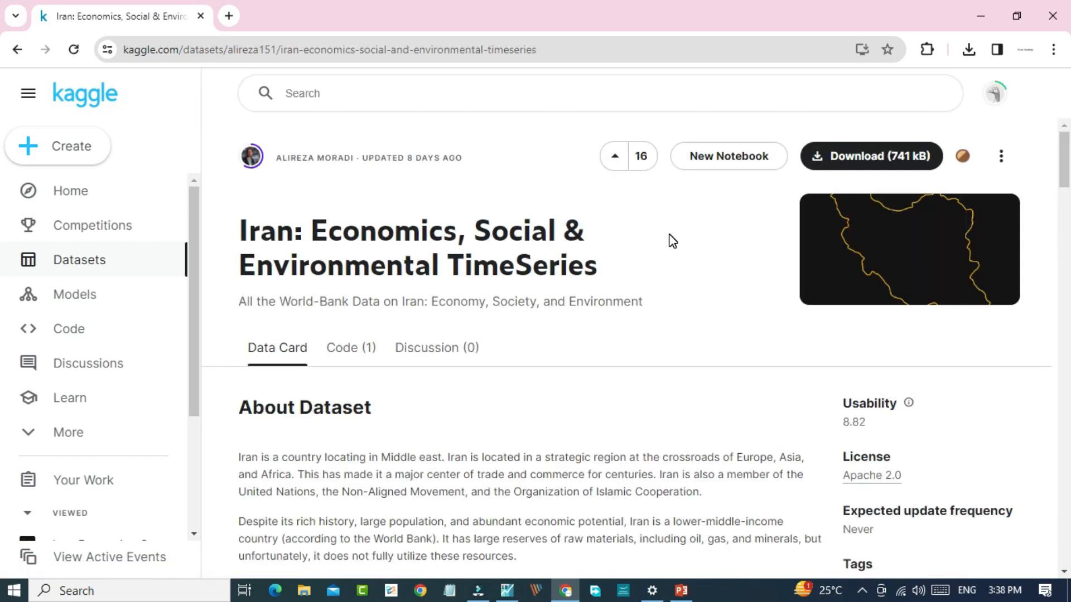
pyautogui.moveTo(889, 255)
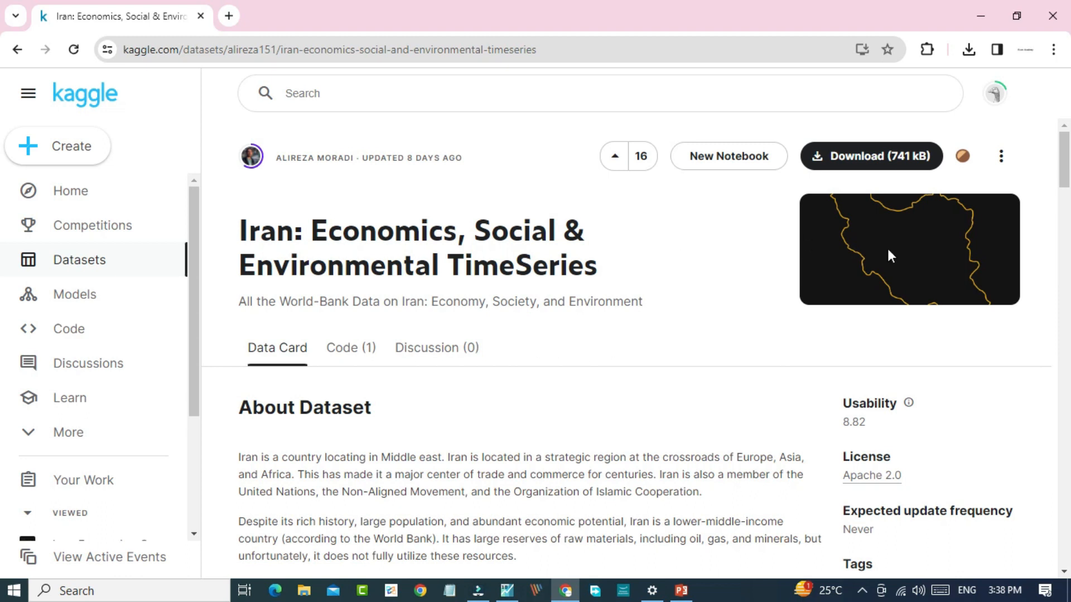
pyautogui.moveTo(908, 169)
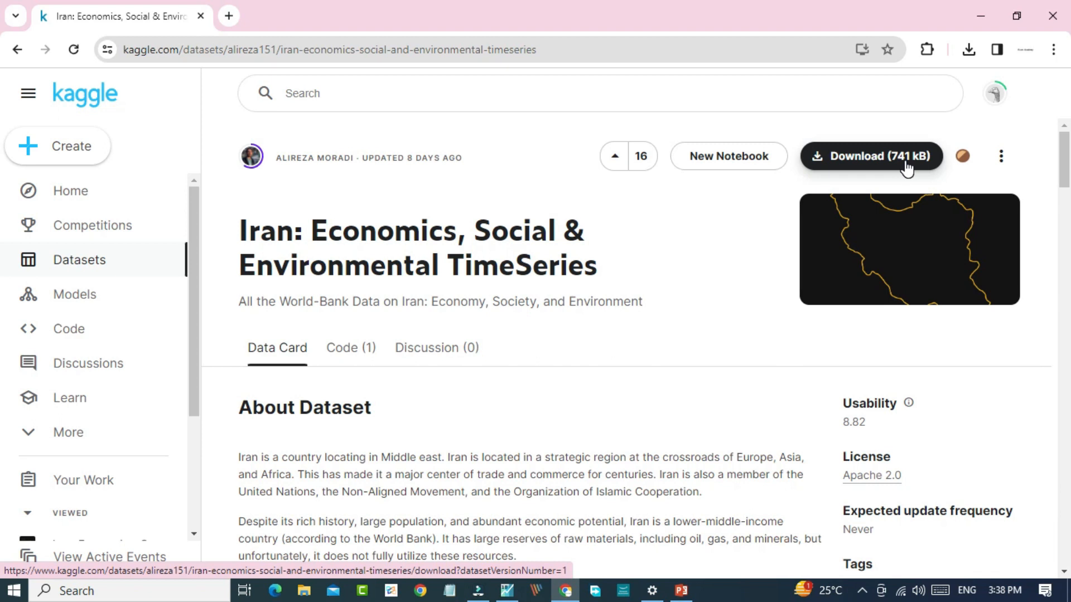
pyautogui.click(872, 157)
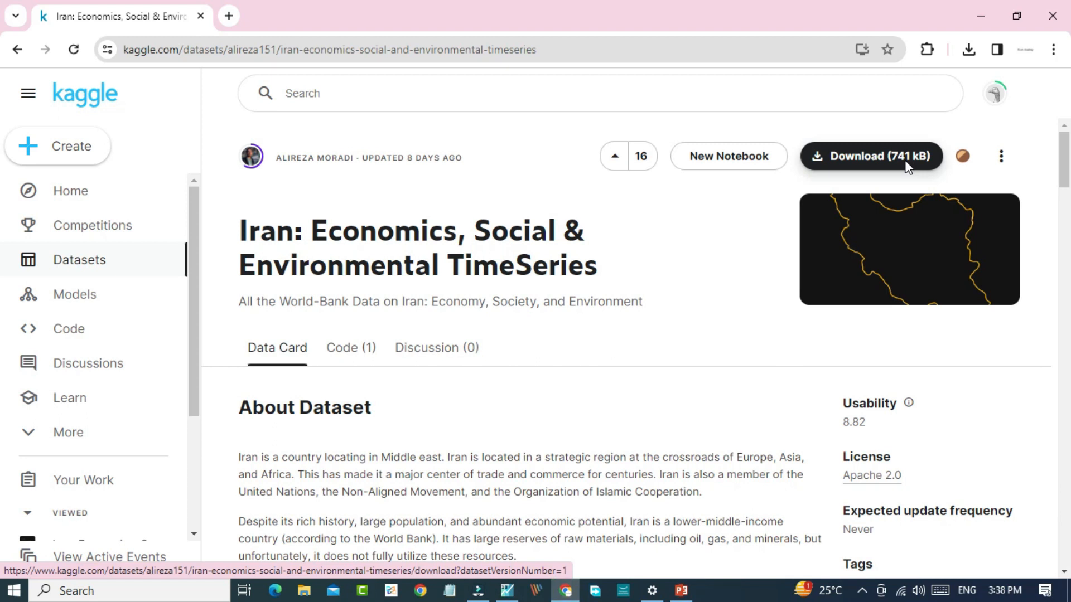
# Step: Download the 741 kB dataset zip to drive G under the name 'iran dataset'
pyautogui.click(870, 156)
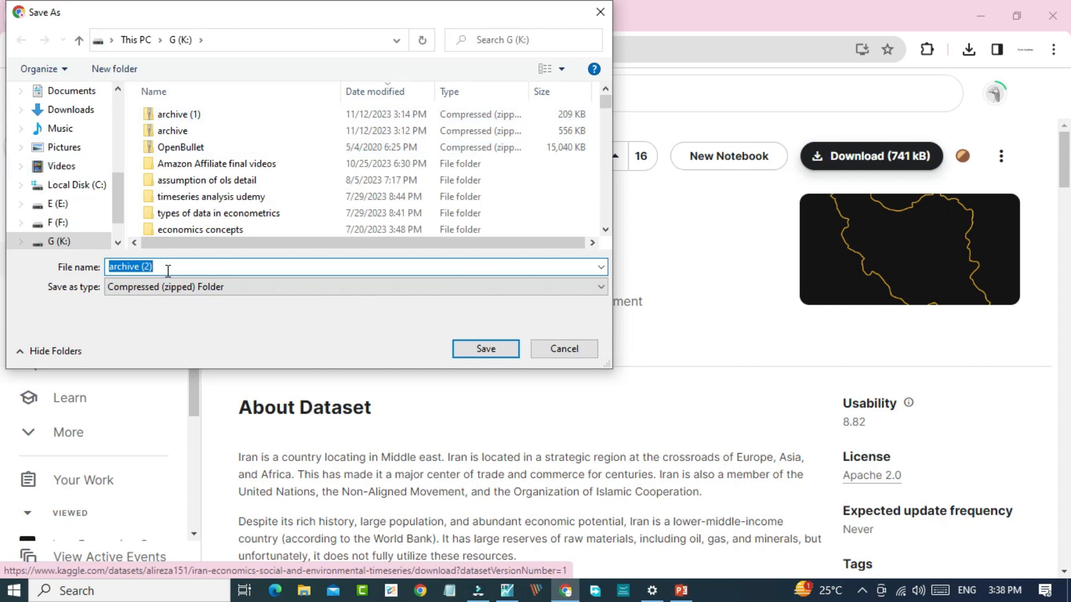
pyautogui.press('Delete')
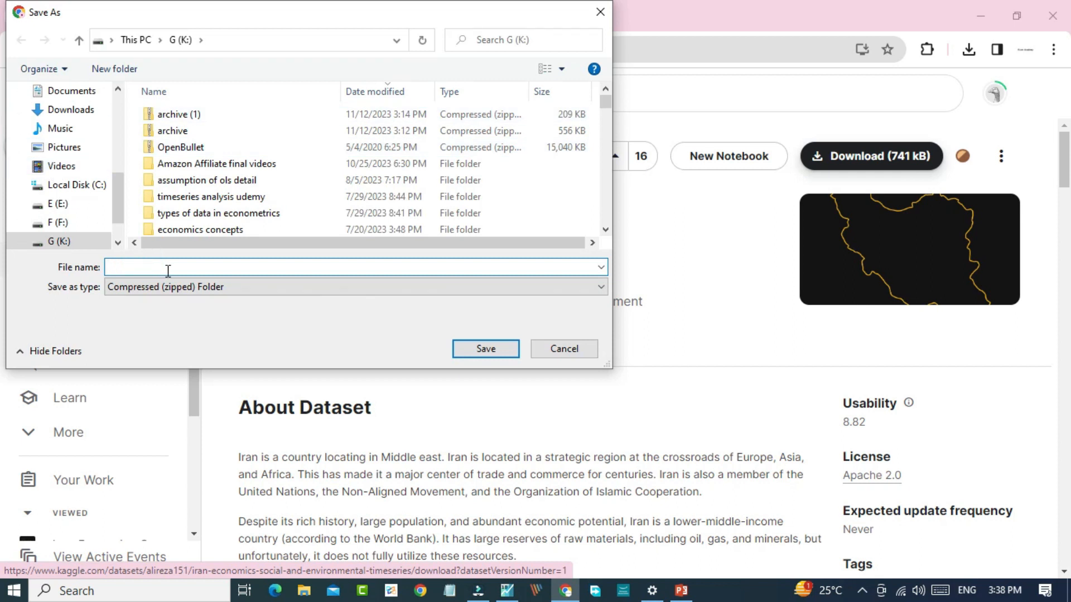
pyautogui.write('i')
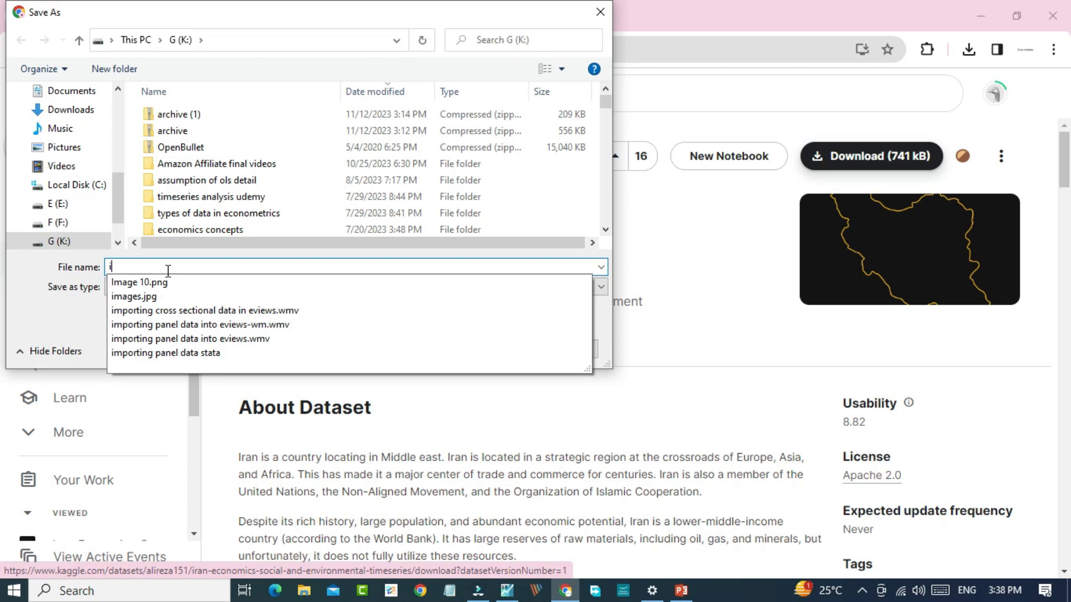
pyautogui.write('ran d')
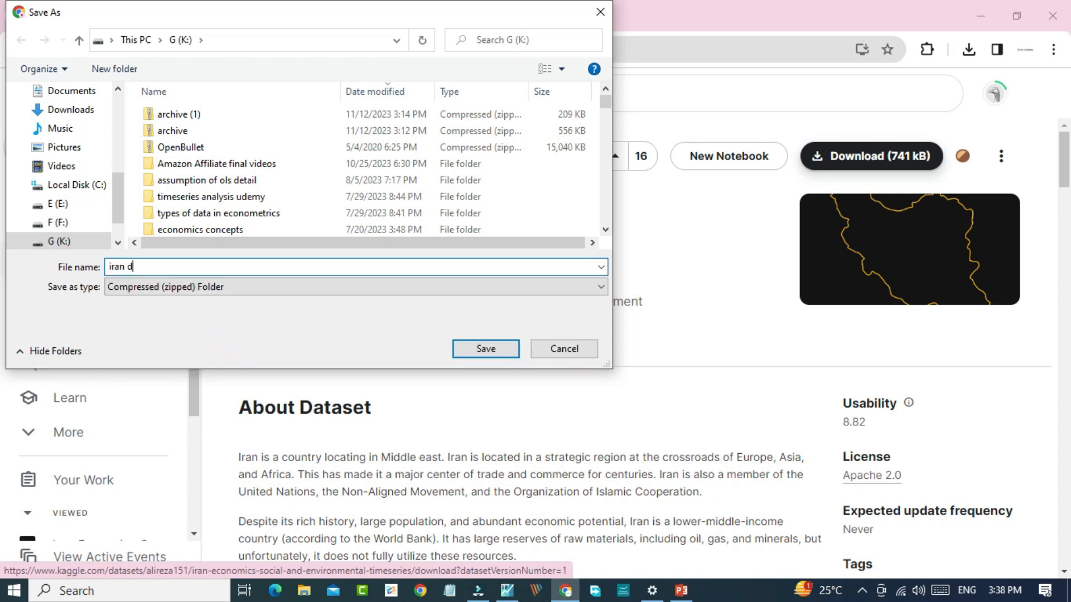
pyautogui.write('ataset')
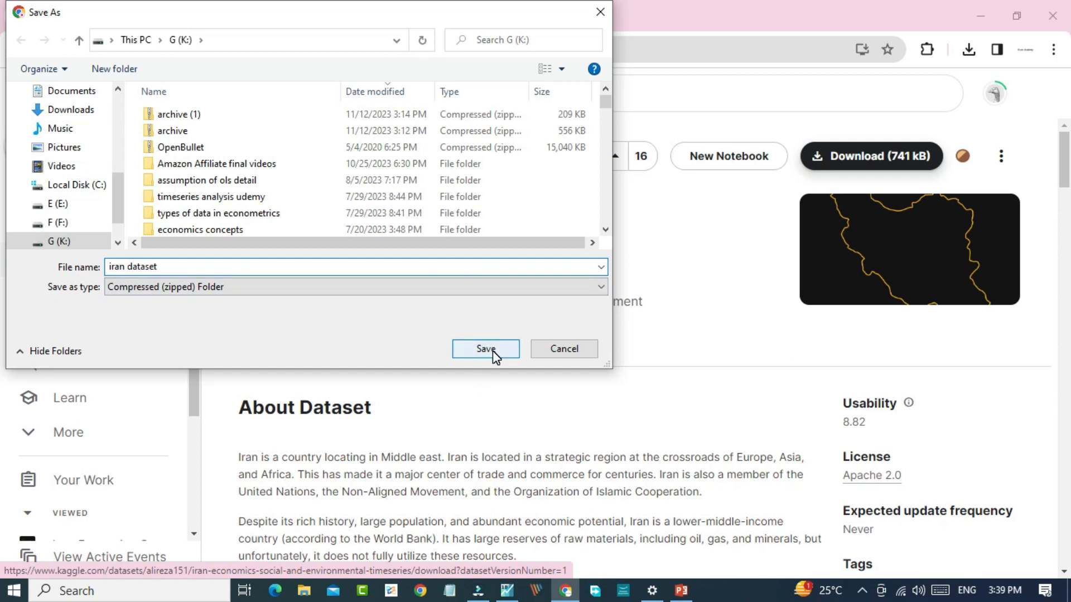
pyautogui.click(485, 349)
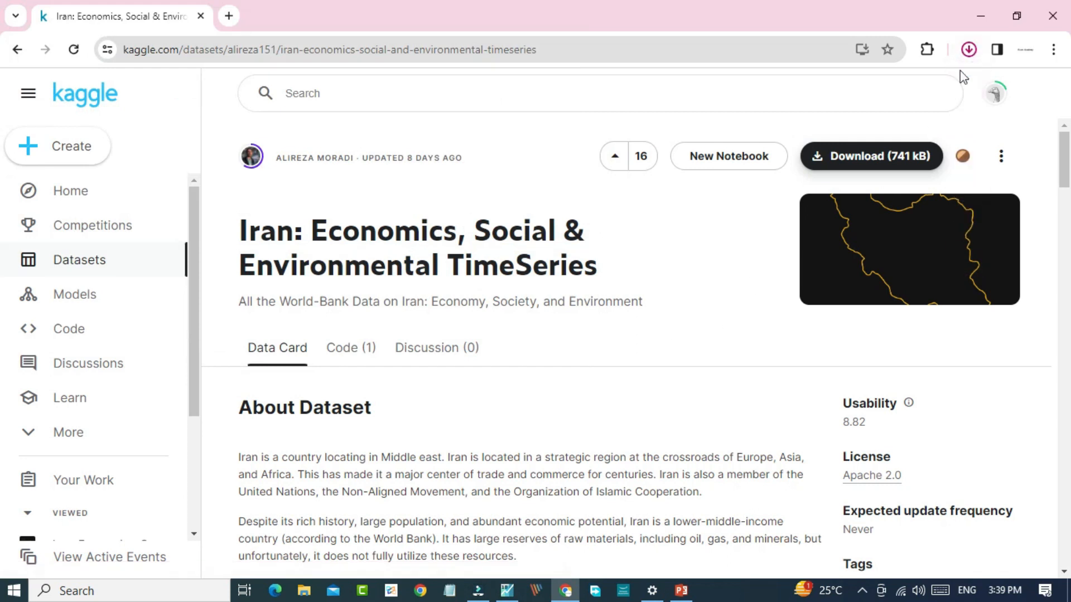
# Step: Show iran dataset.zip in File Explorer and select the IRAN -WORLDBANK Excel worksheet inside it
pyautogui.click(967, 49)
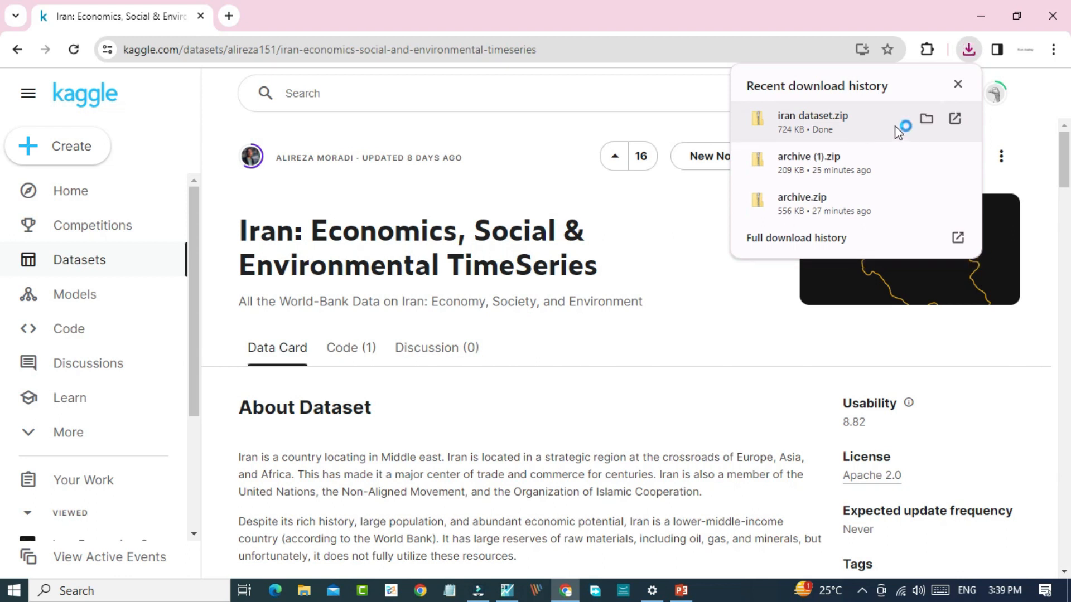
pyautogui.moveTo(927, 118)
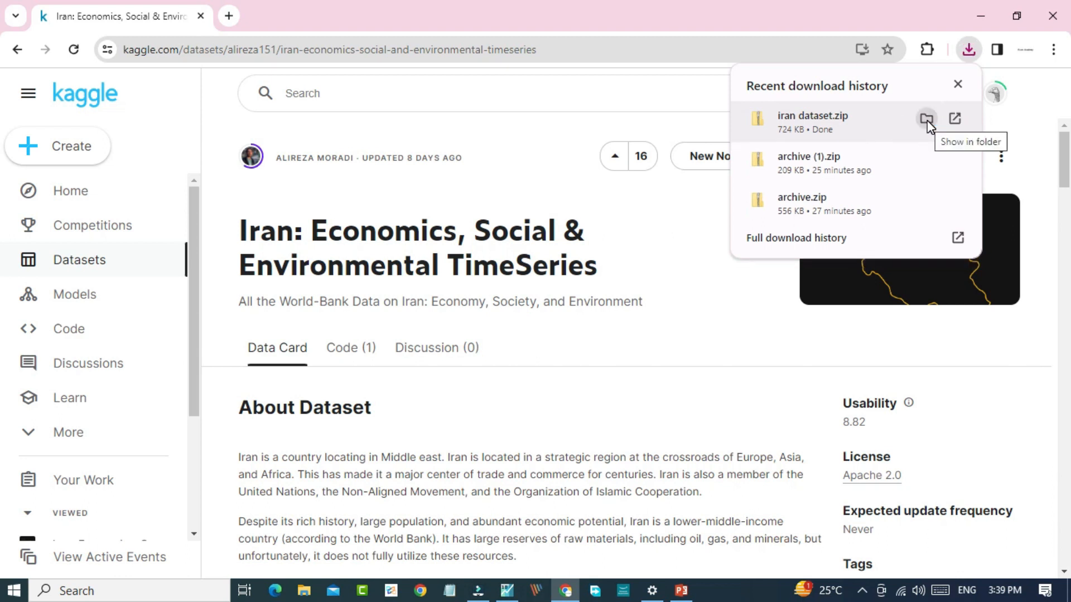
pyautogui.moveTo(830, 127)
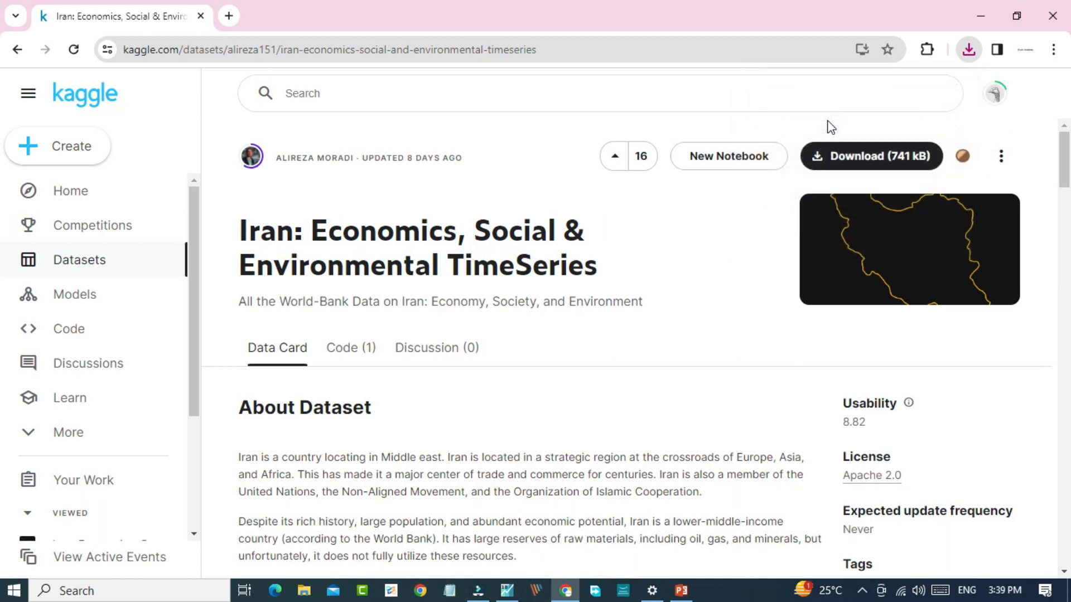
pyautogui.click(303, 591)
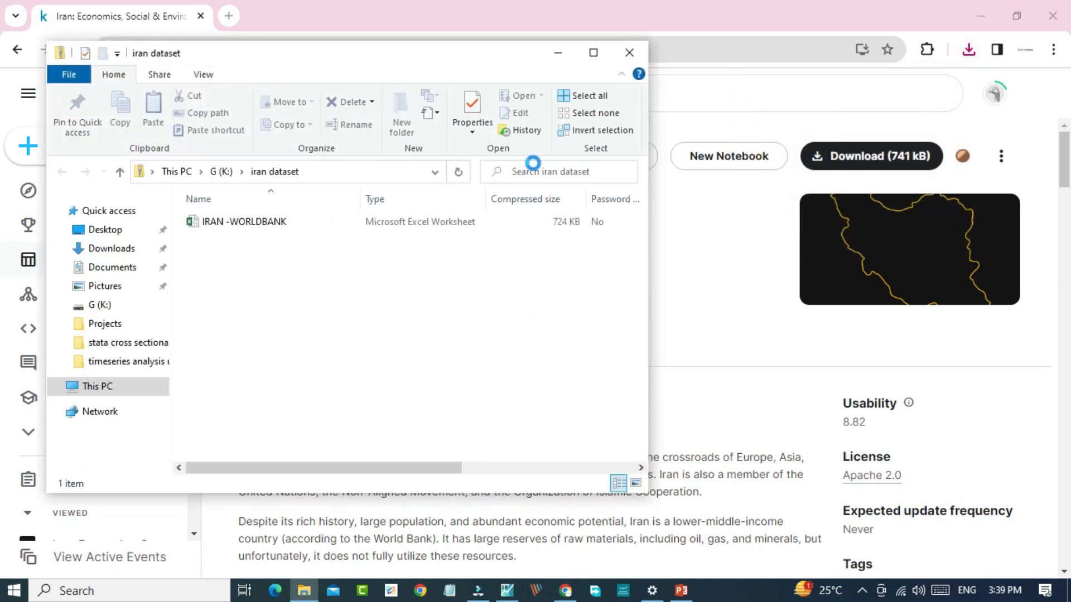
pyautogui.click(274, 221)
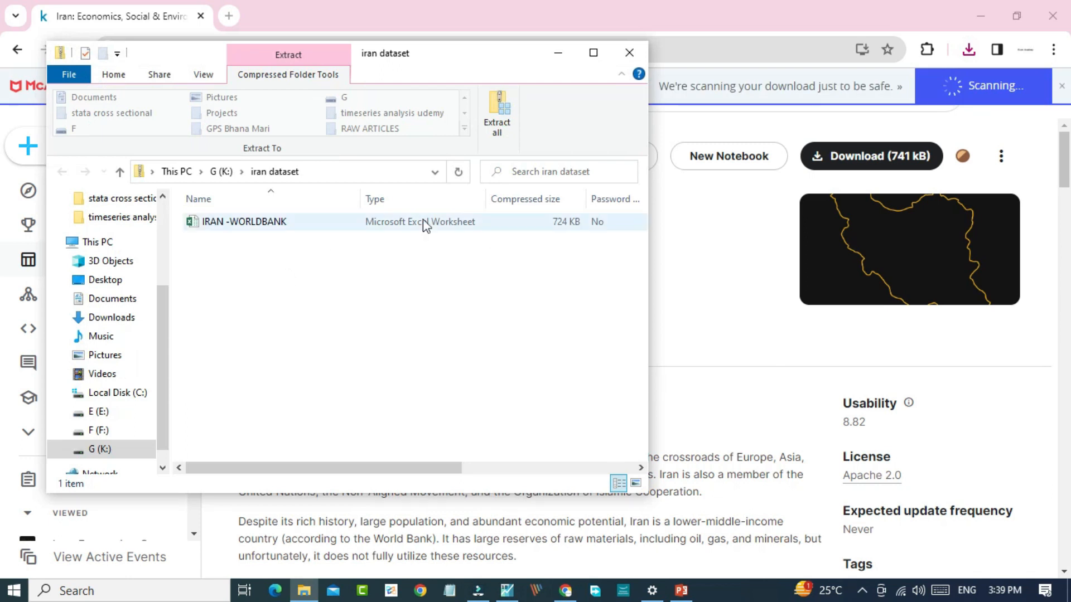